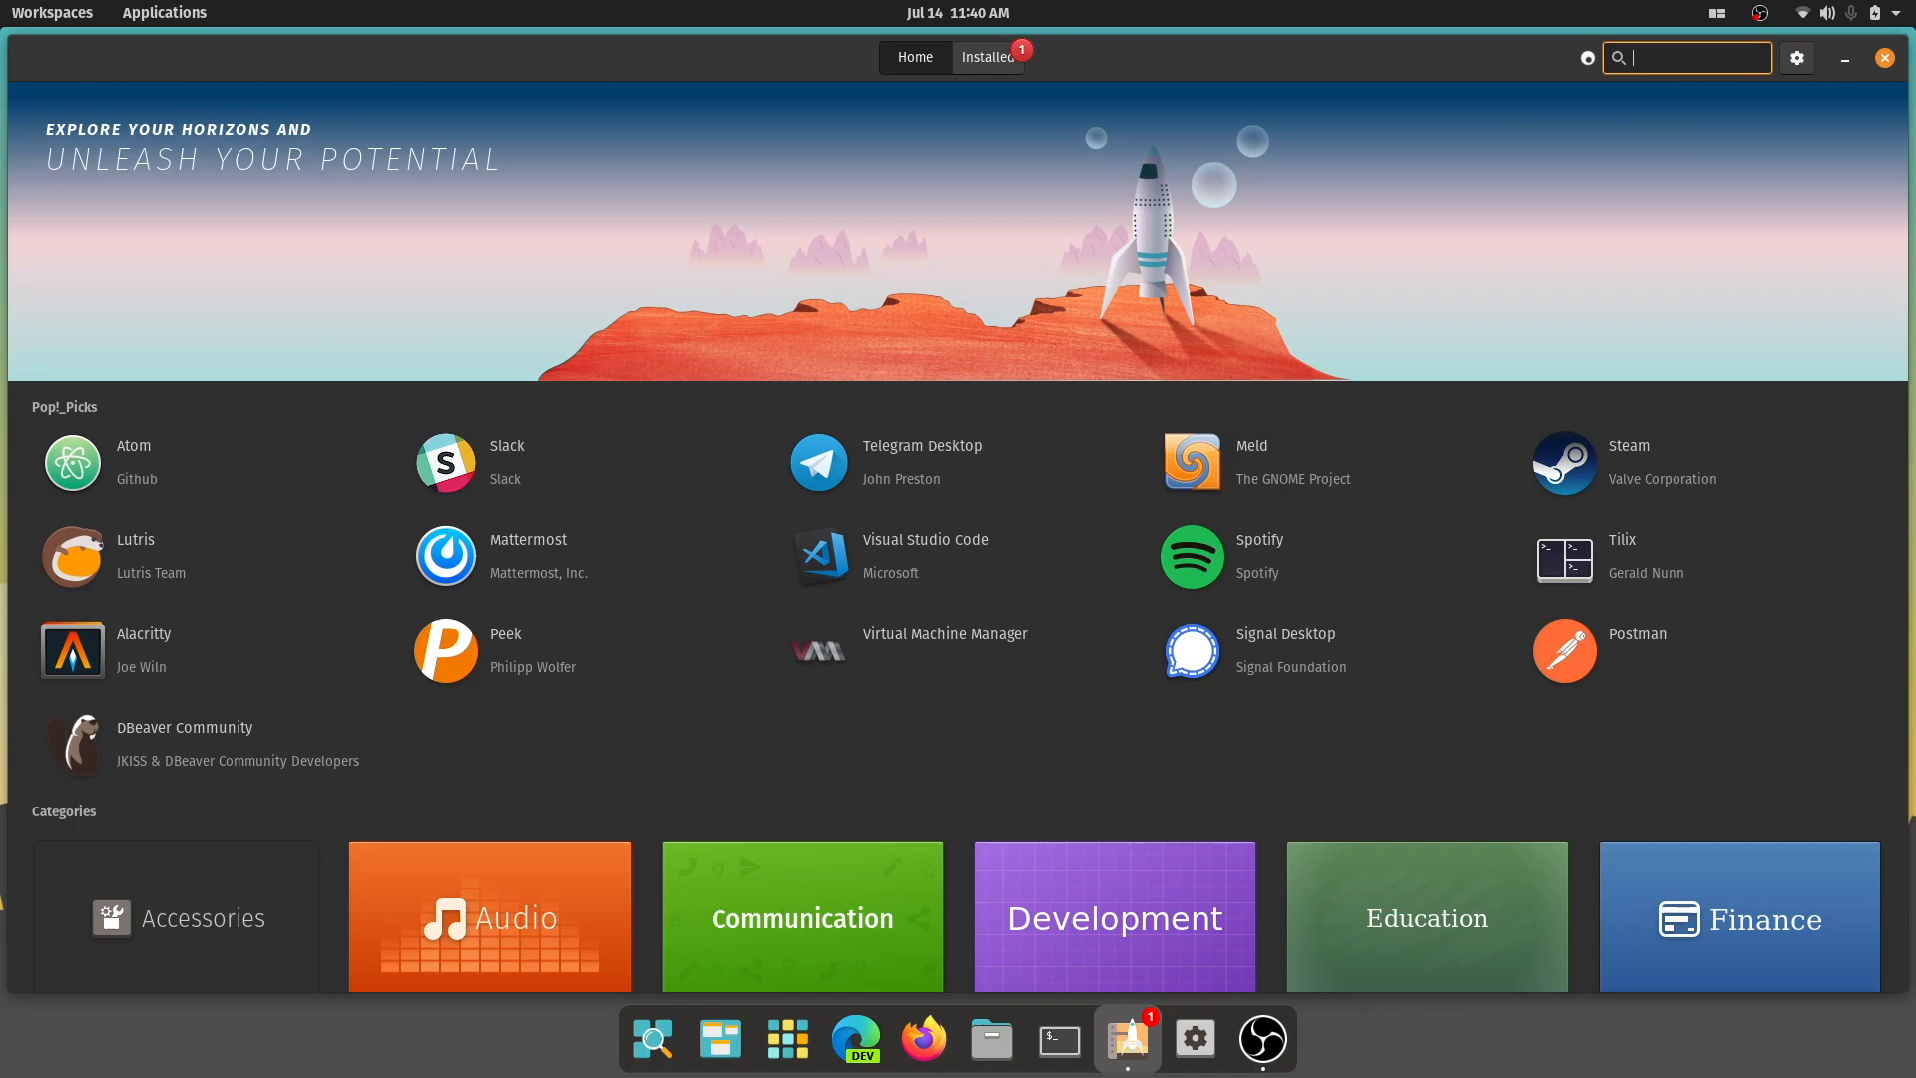
# From bitwig.com's Try page, start downloading the Bitwig Studio installer for Windows
pyautogui.write('dis')
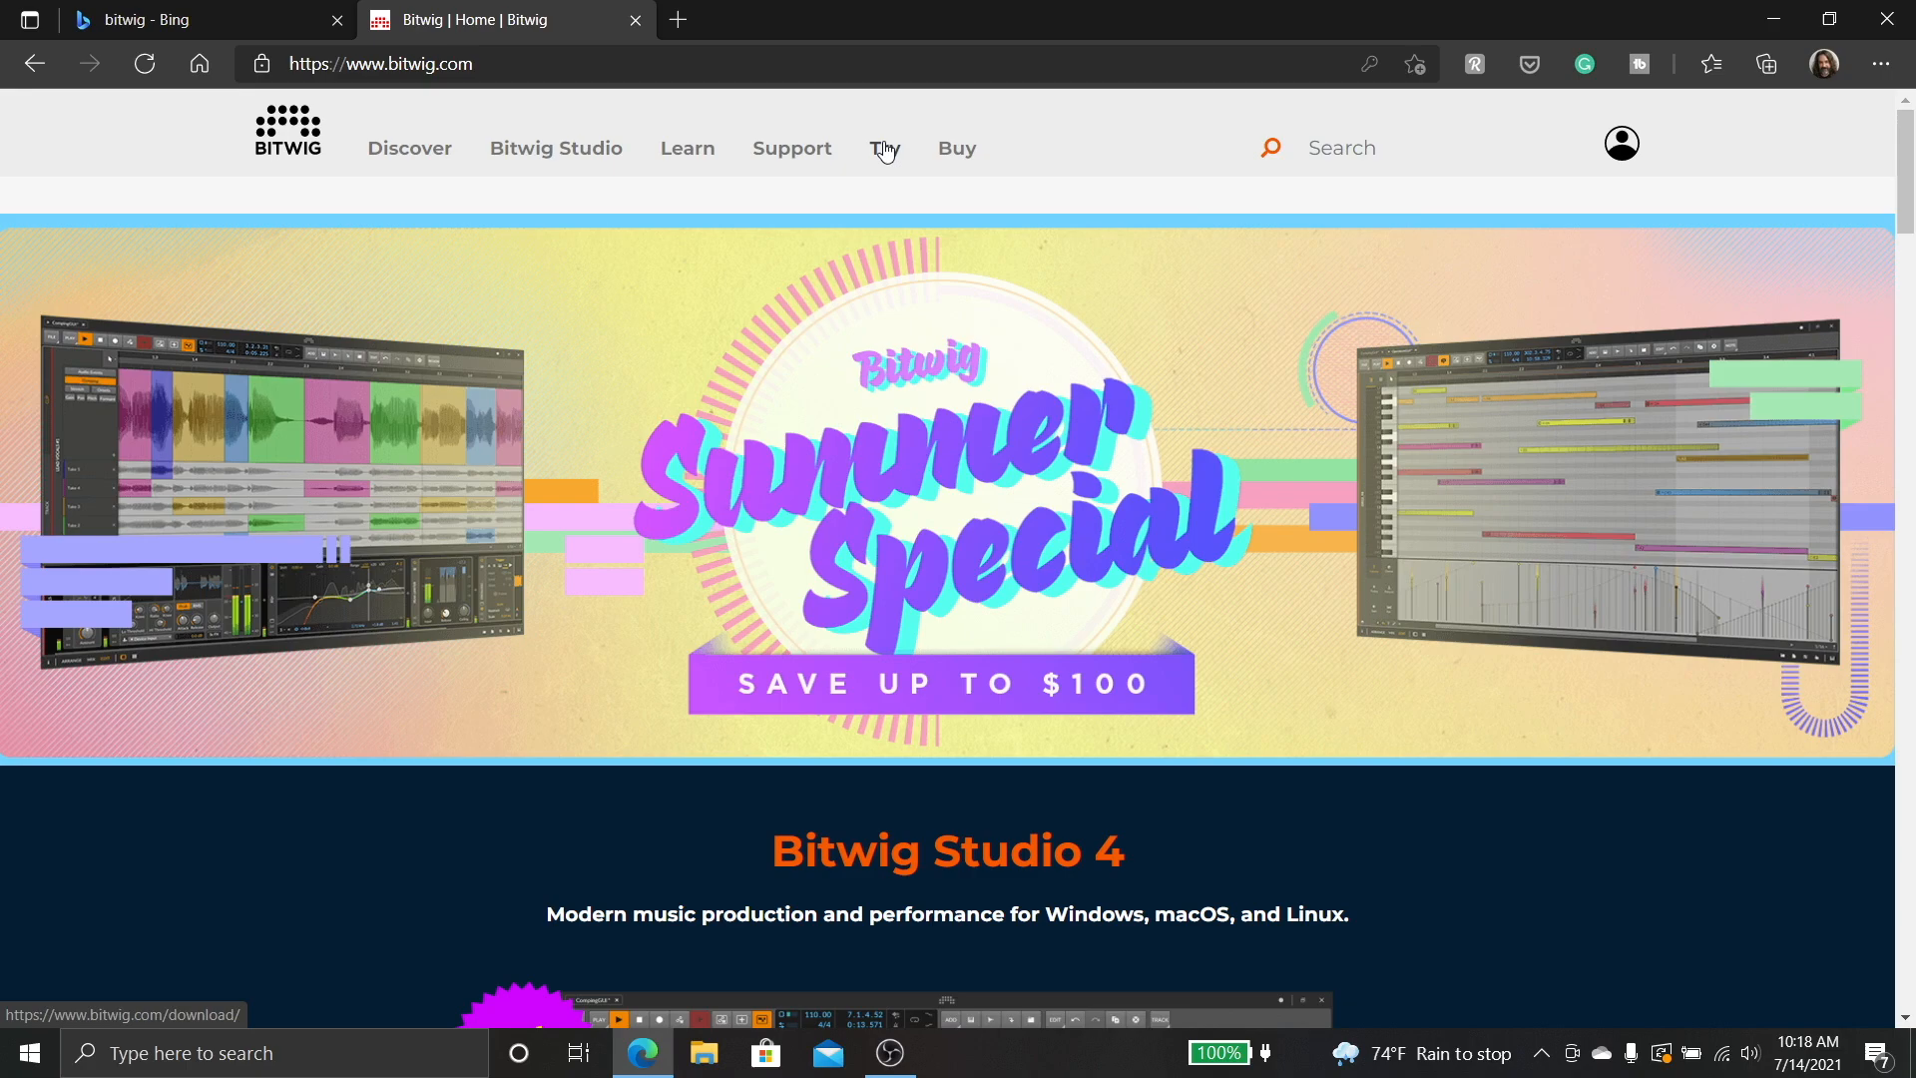
pyautogui.click(884, 148)
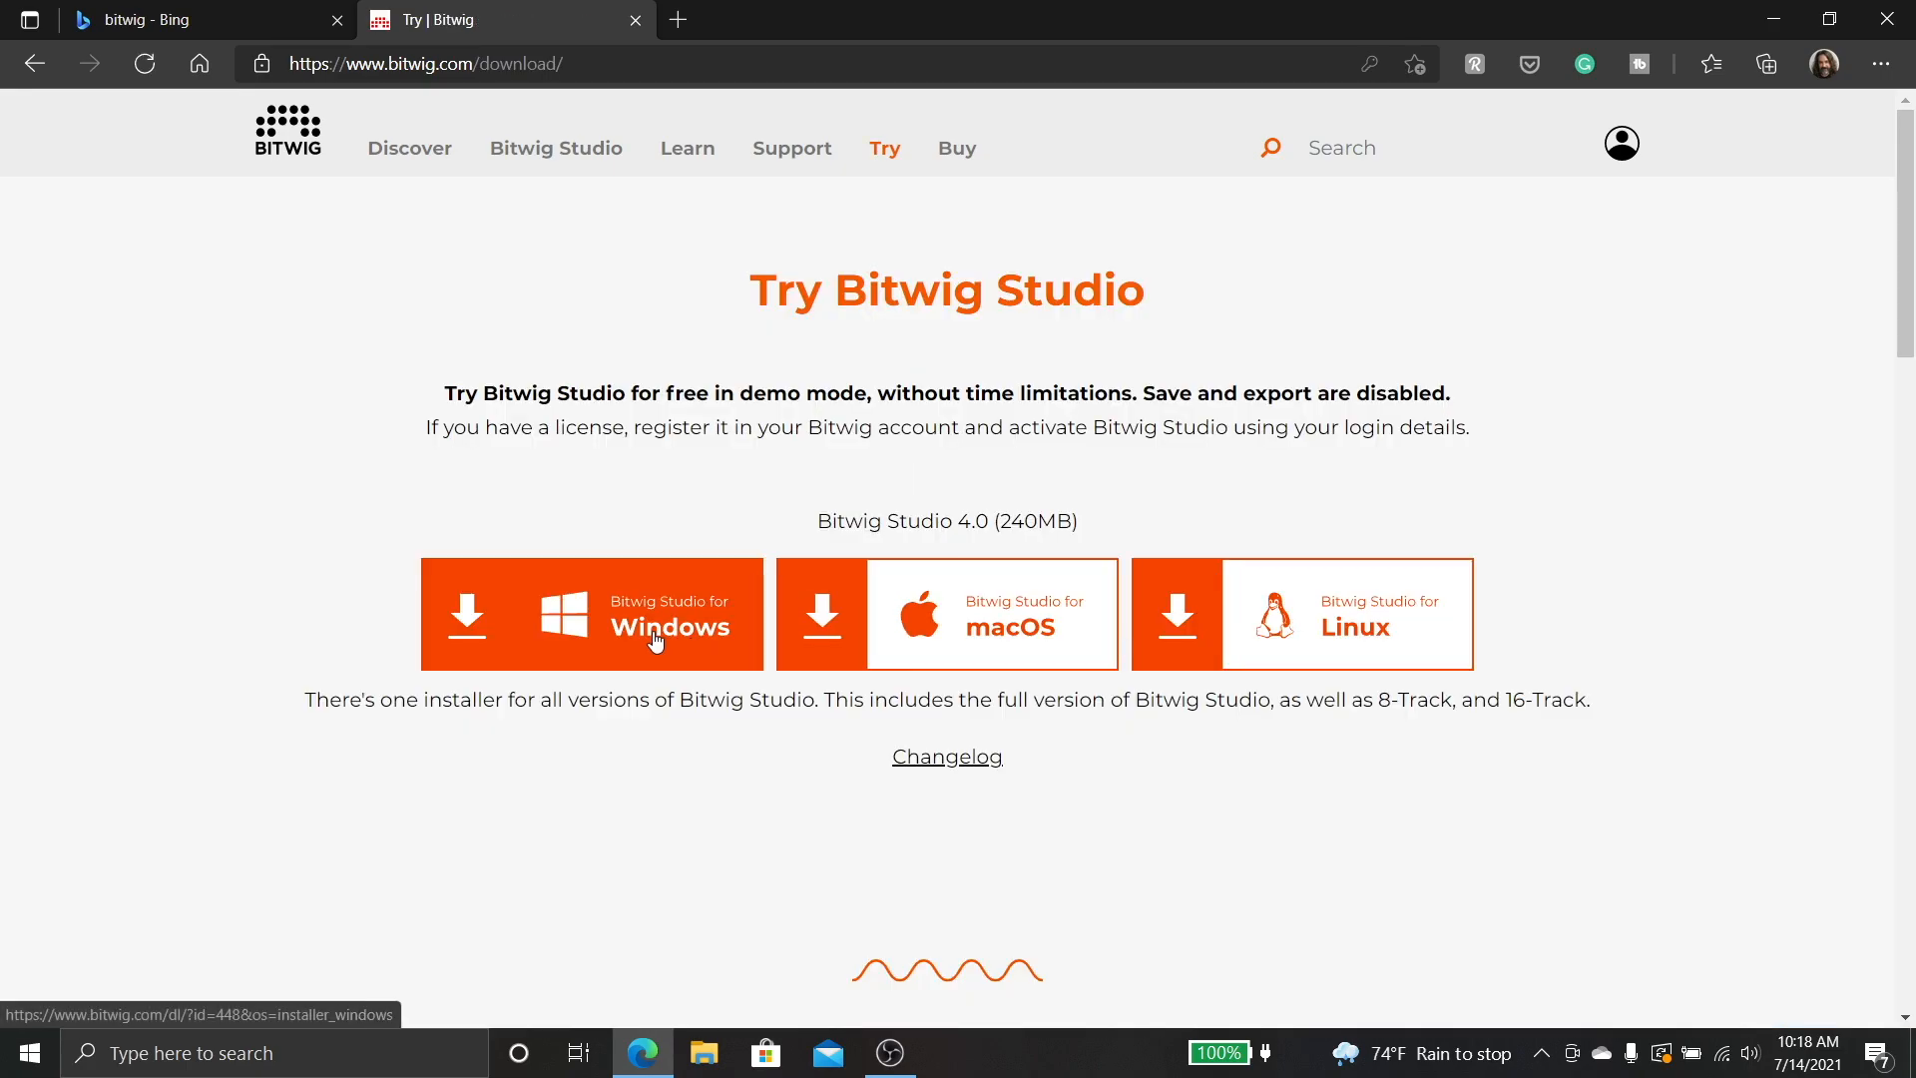
pyautogui.click(591, 612)
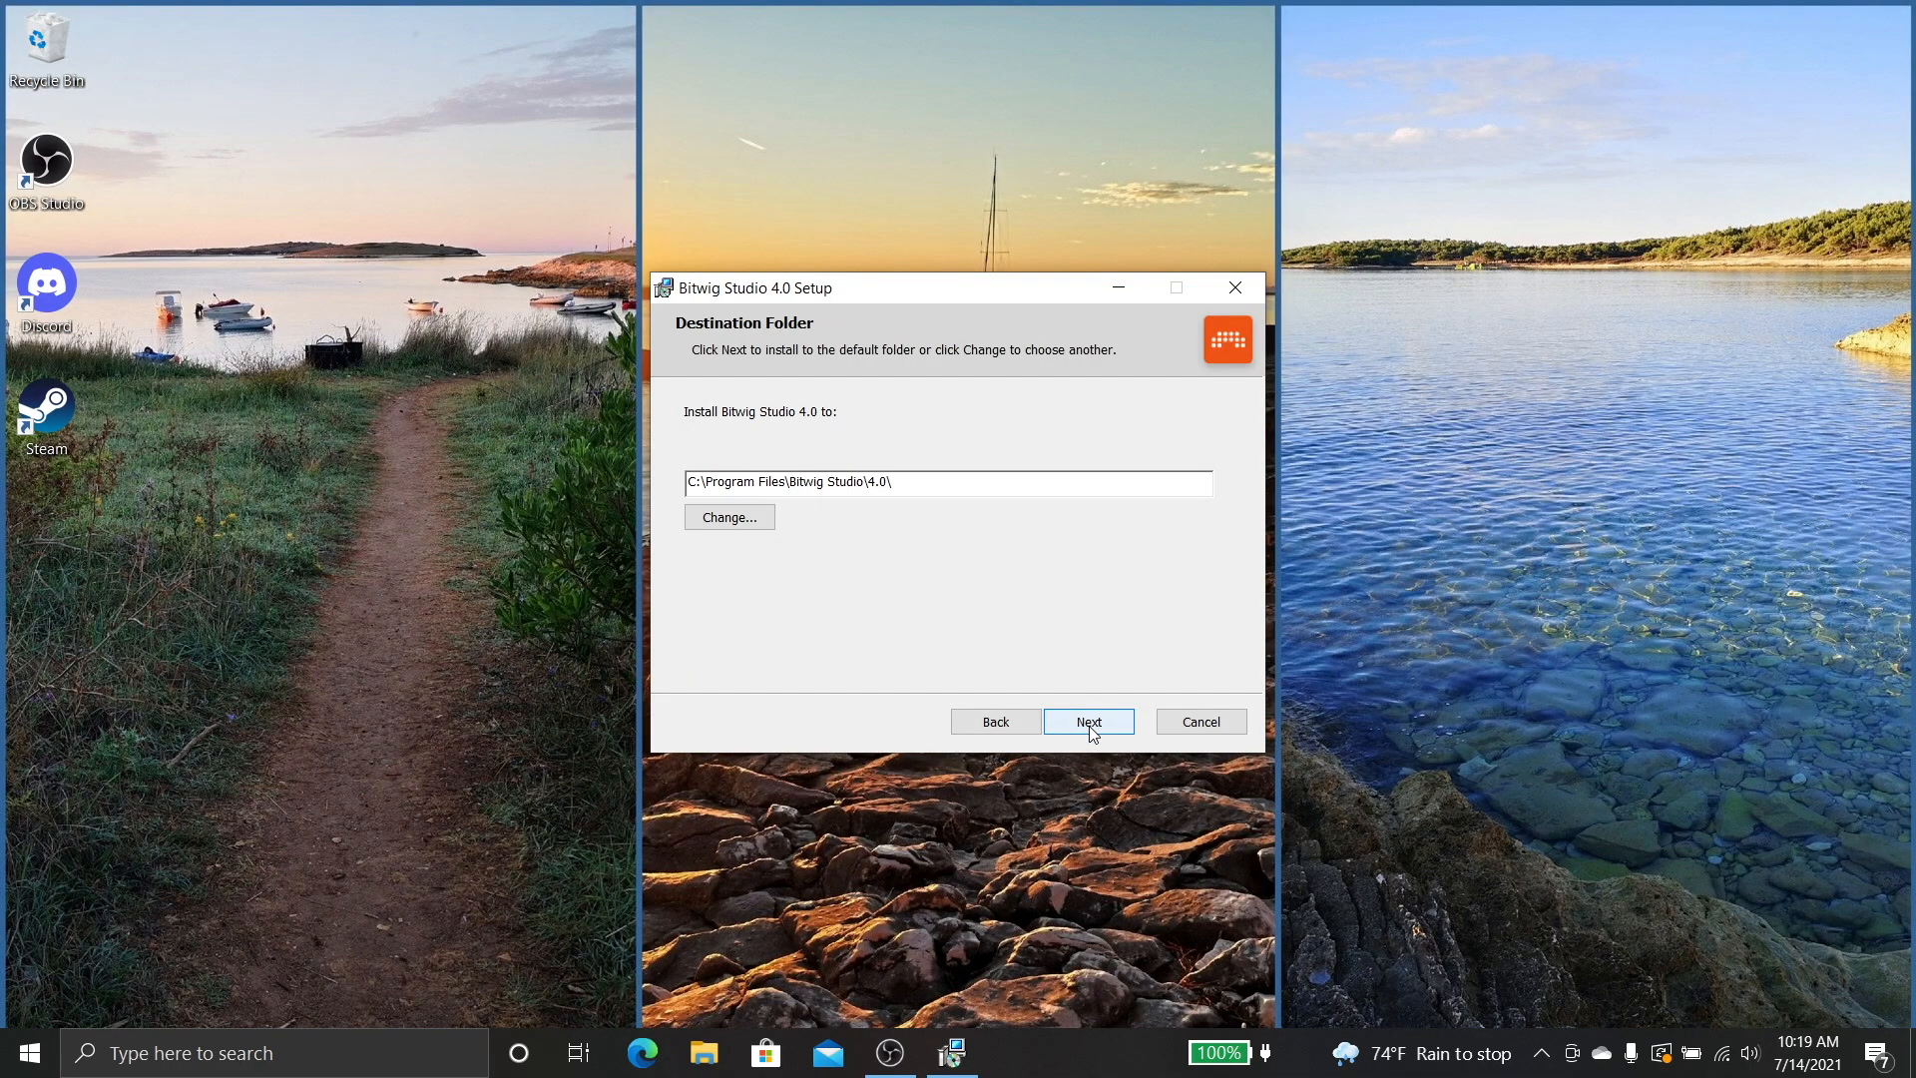
# Accept the default Program Files destination folder and continue Bitwig Studio Setup
pyautogui.click(1086, 720)
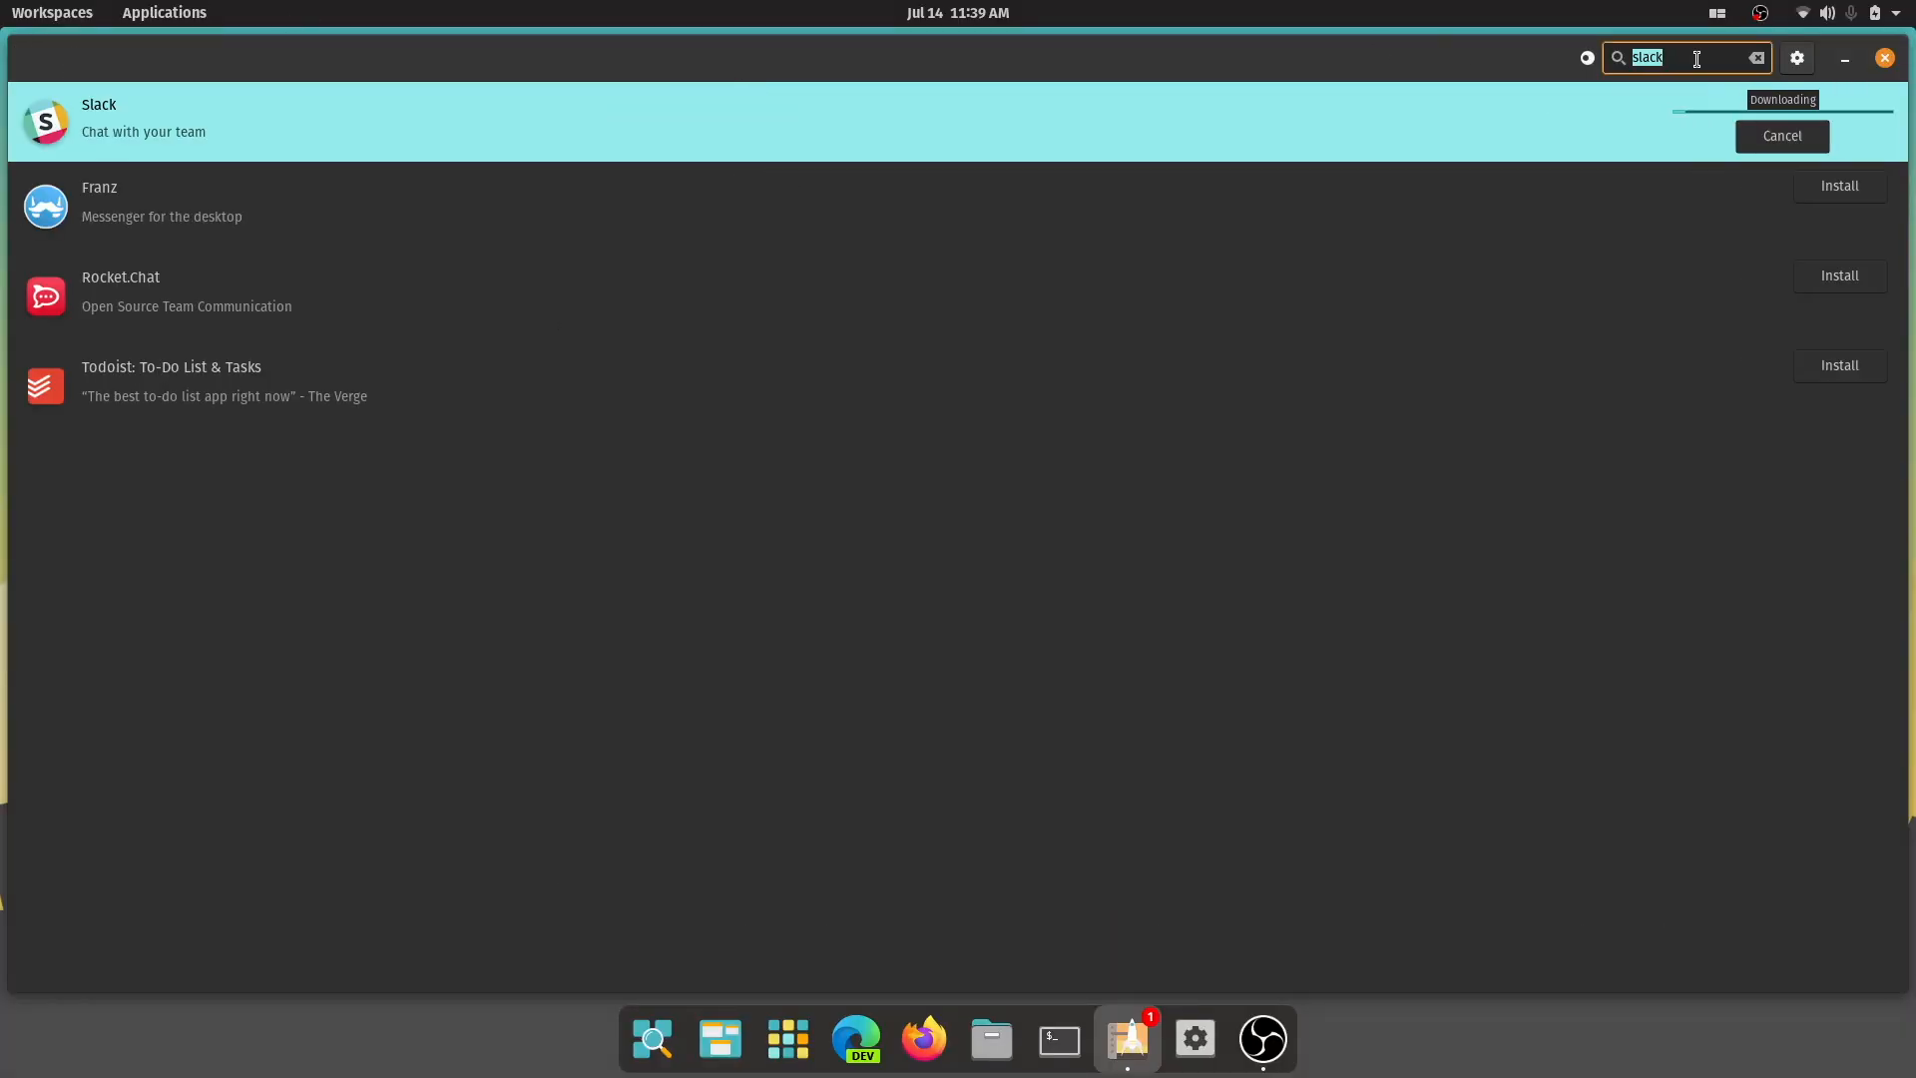
# Search the Pop!_Shop catalogue for steam, then audacity, then discord
pyautogui.write('steam')
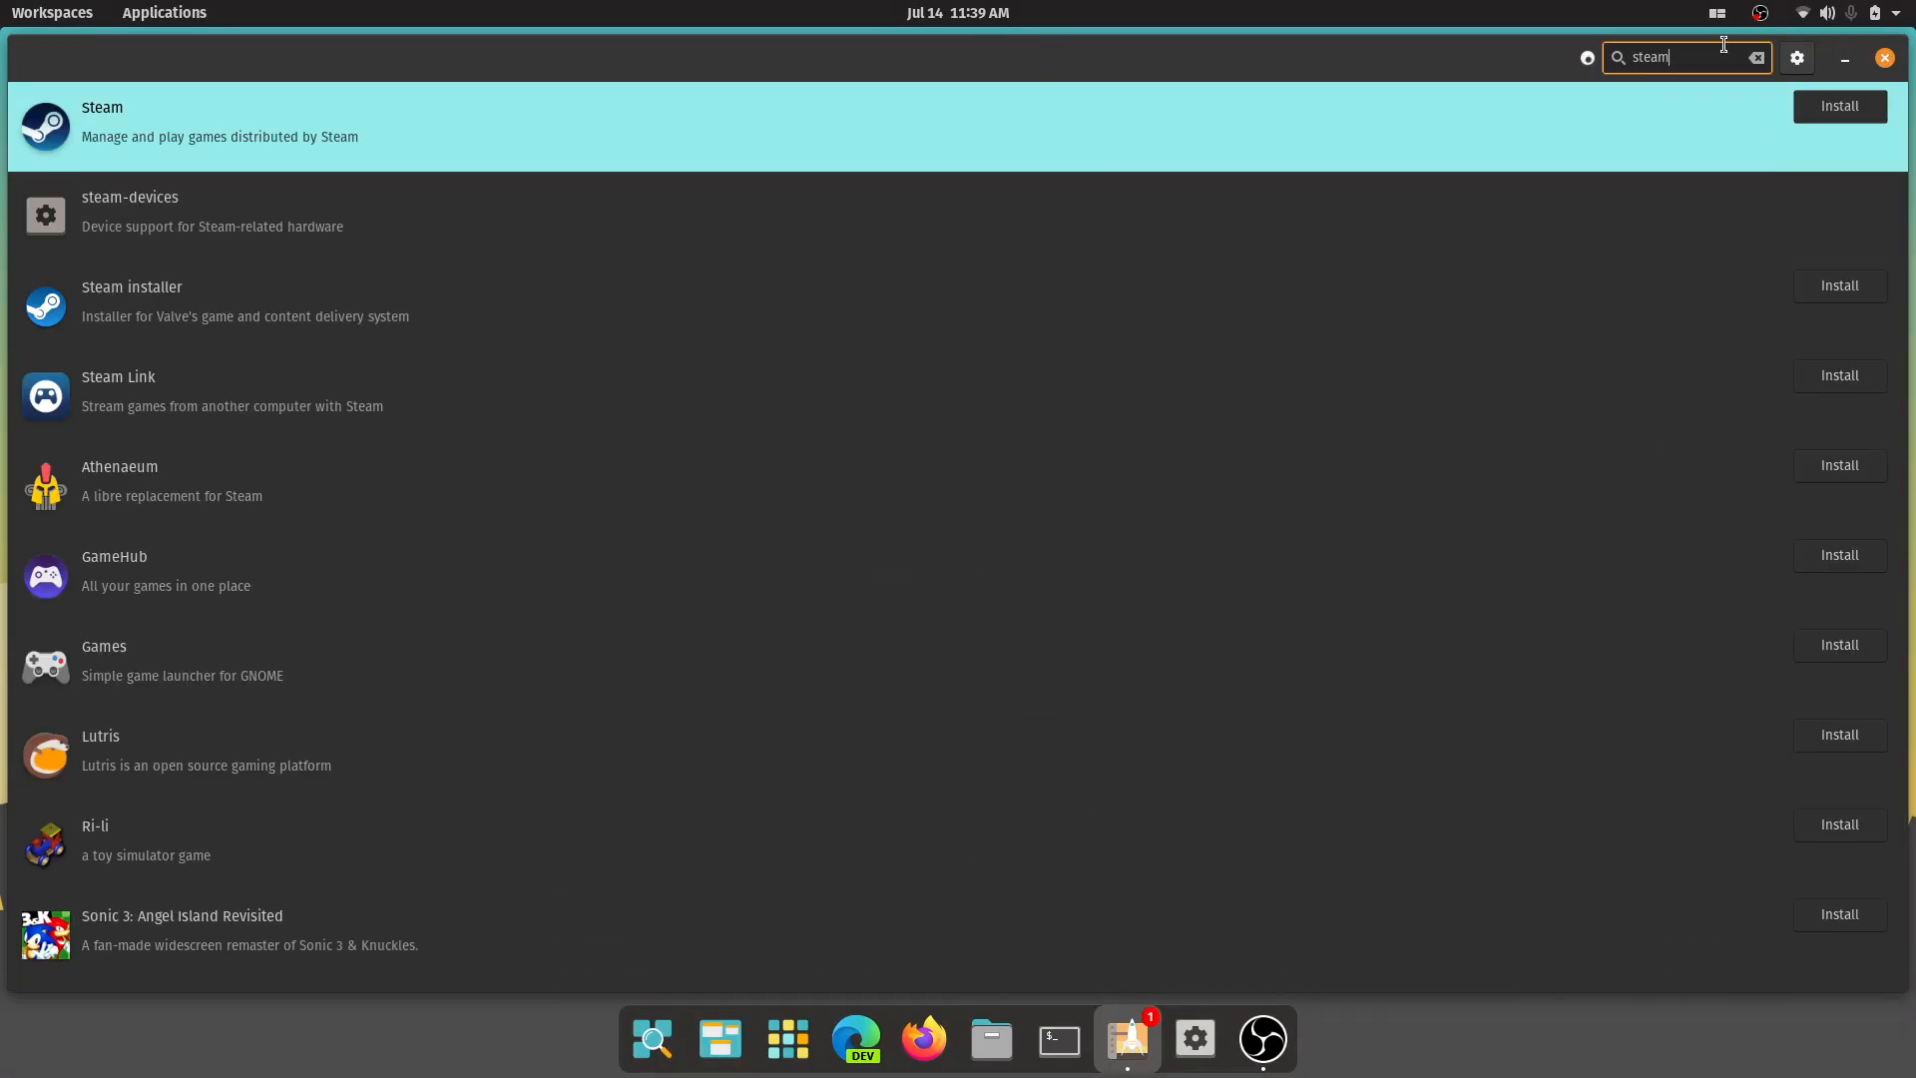
pyautogui.write('audacity')
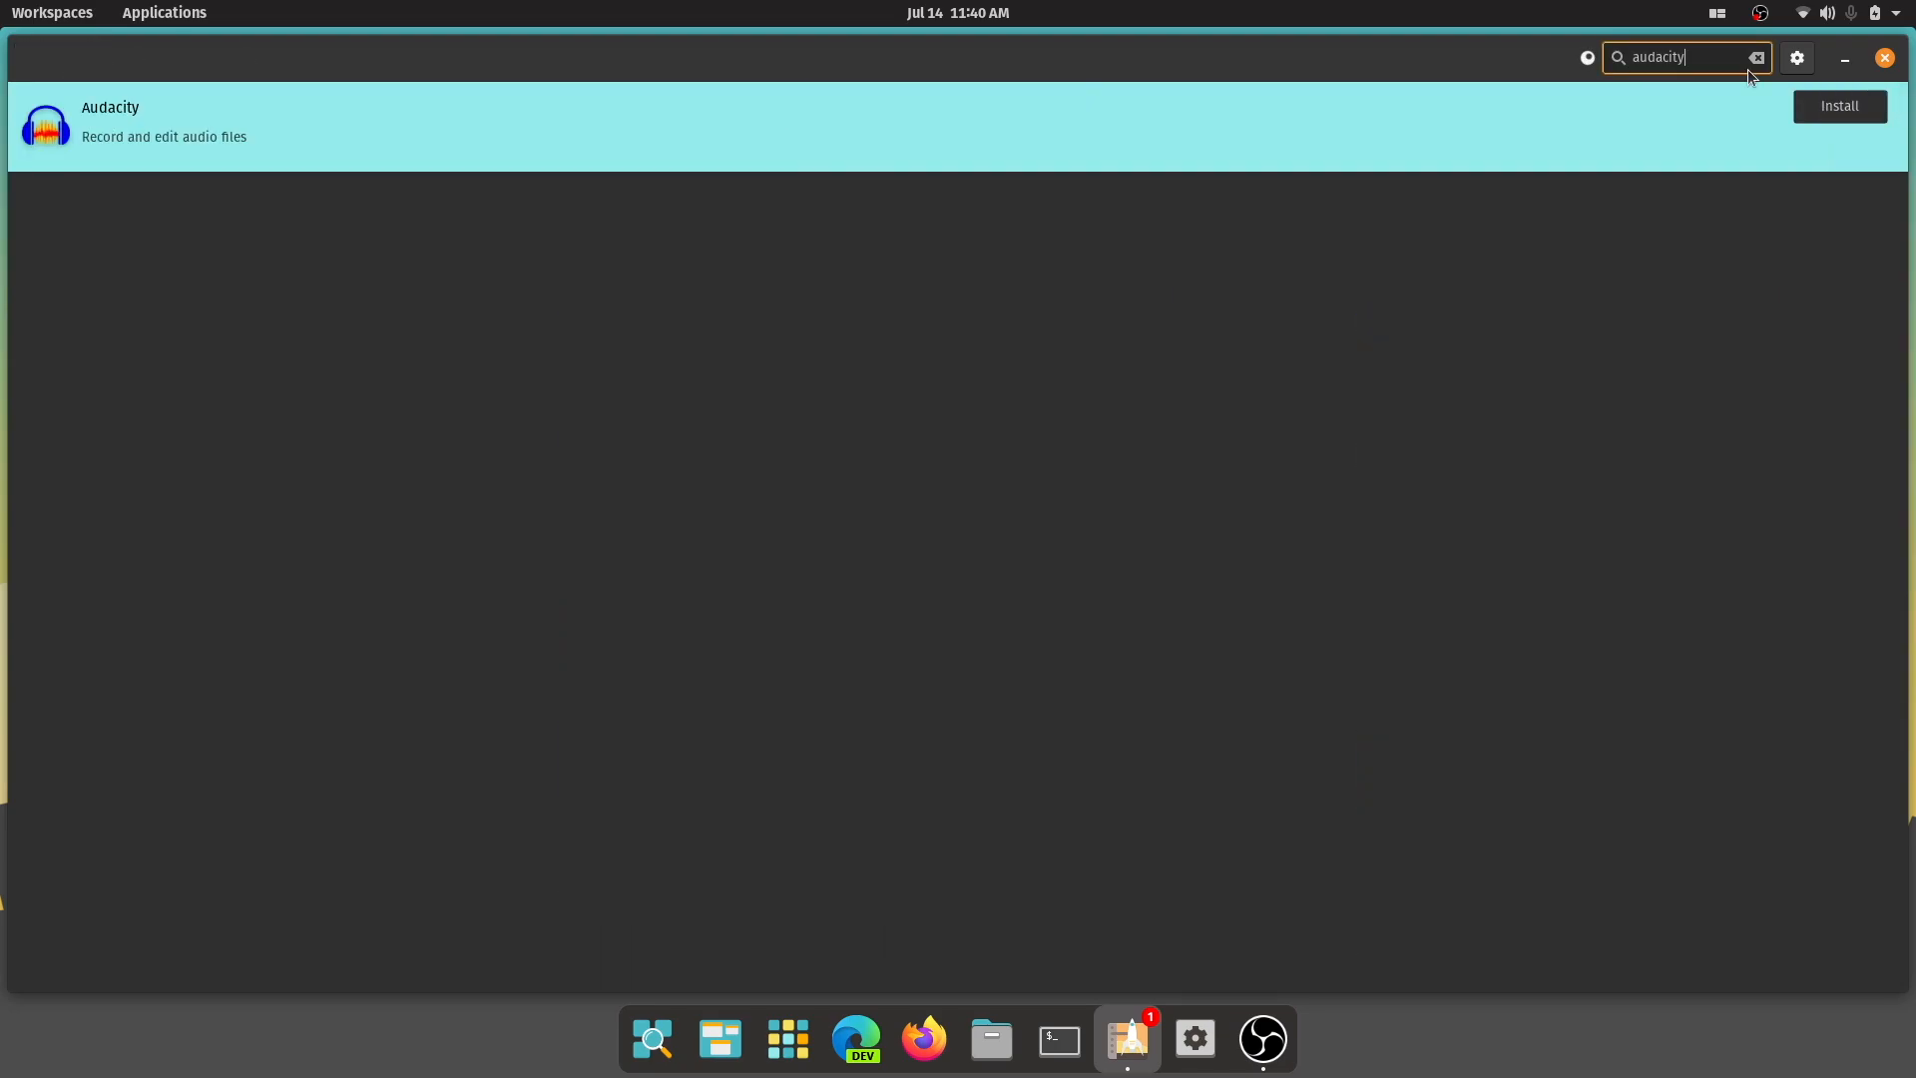
pyautogui.write('discord')
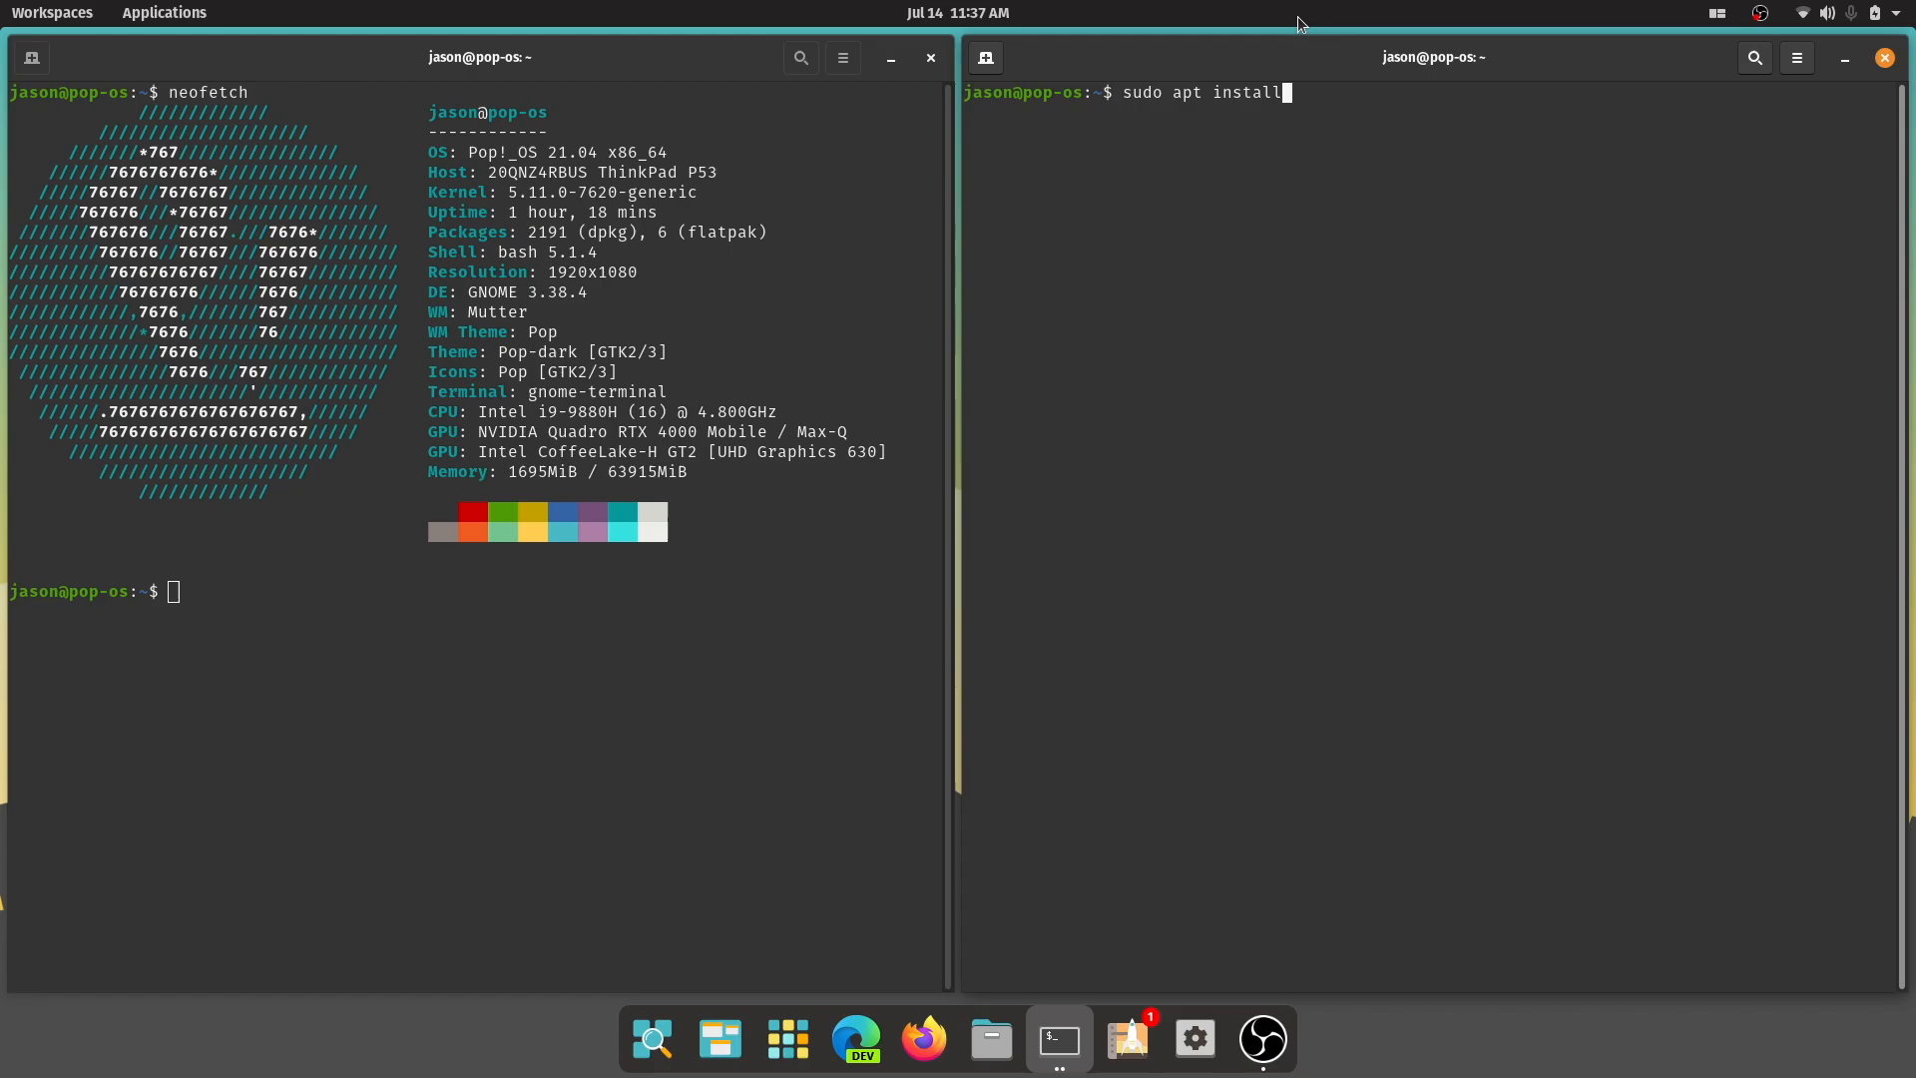
# Run 'sudo apt install steam vlc audacity slack telegram-desktop' in the terminal
pyautogui.write('steam vlc audacity slack')
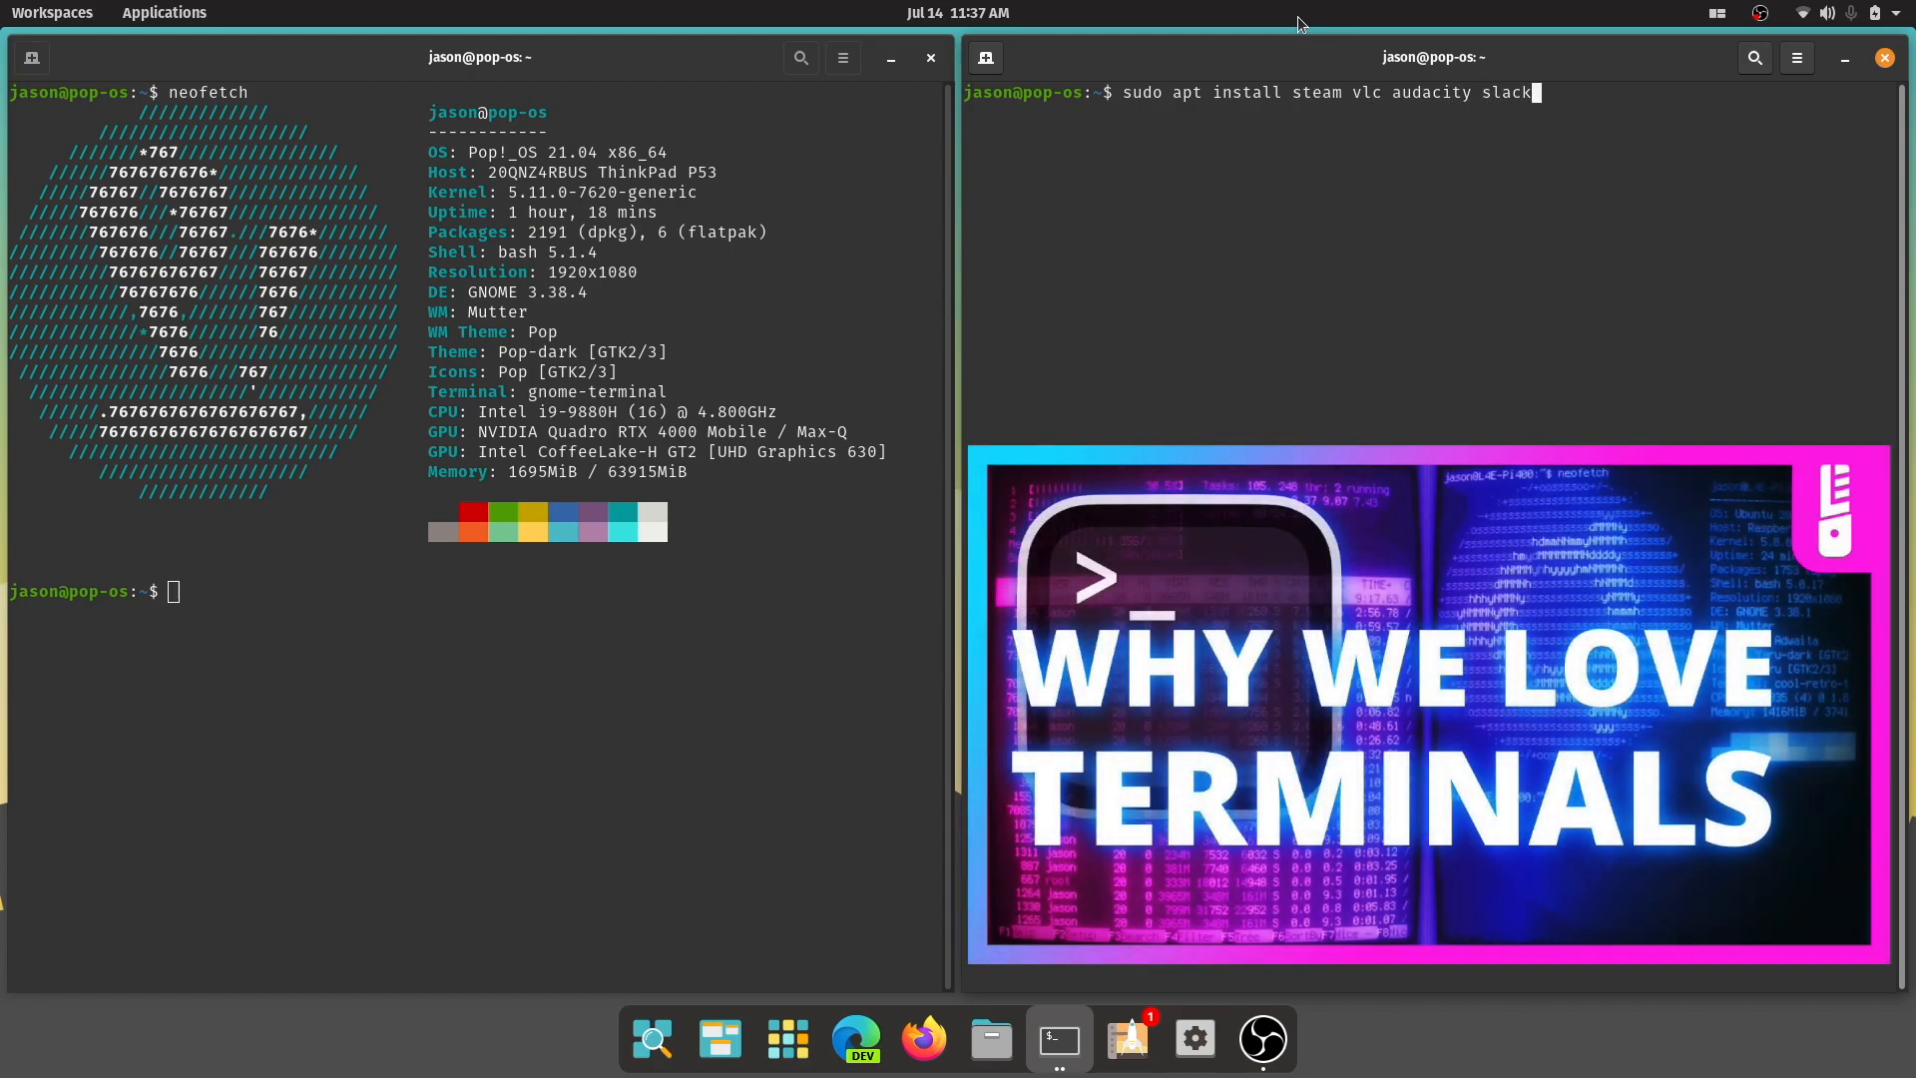
pyautogui.write('telegram-desktop')
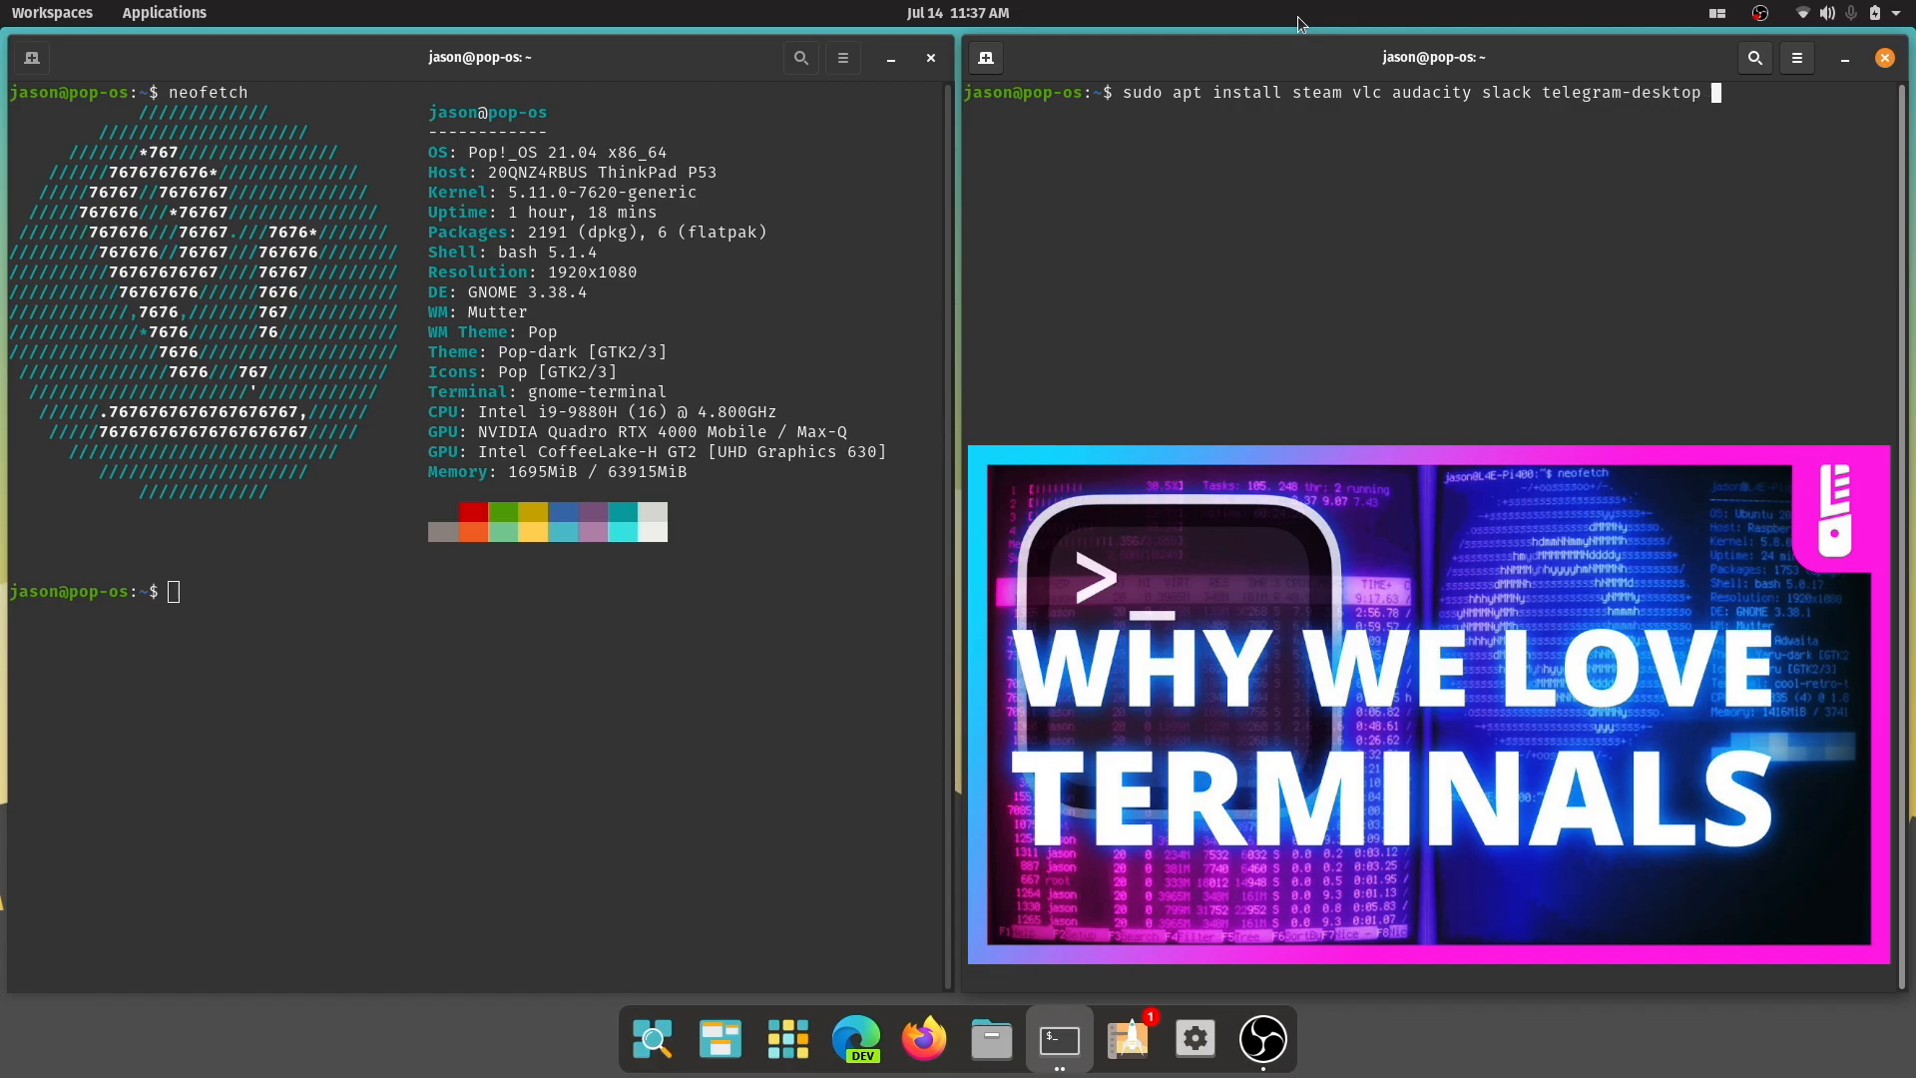
pyautogui.press('Return')
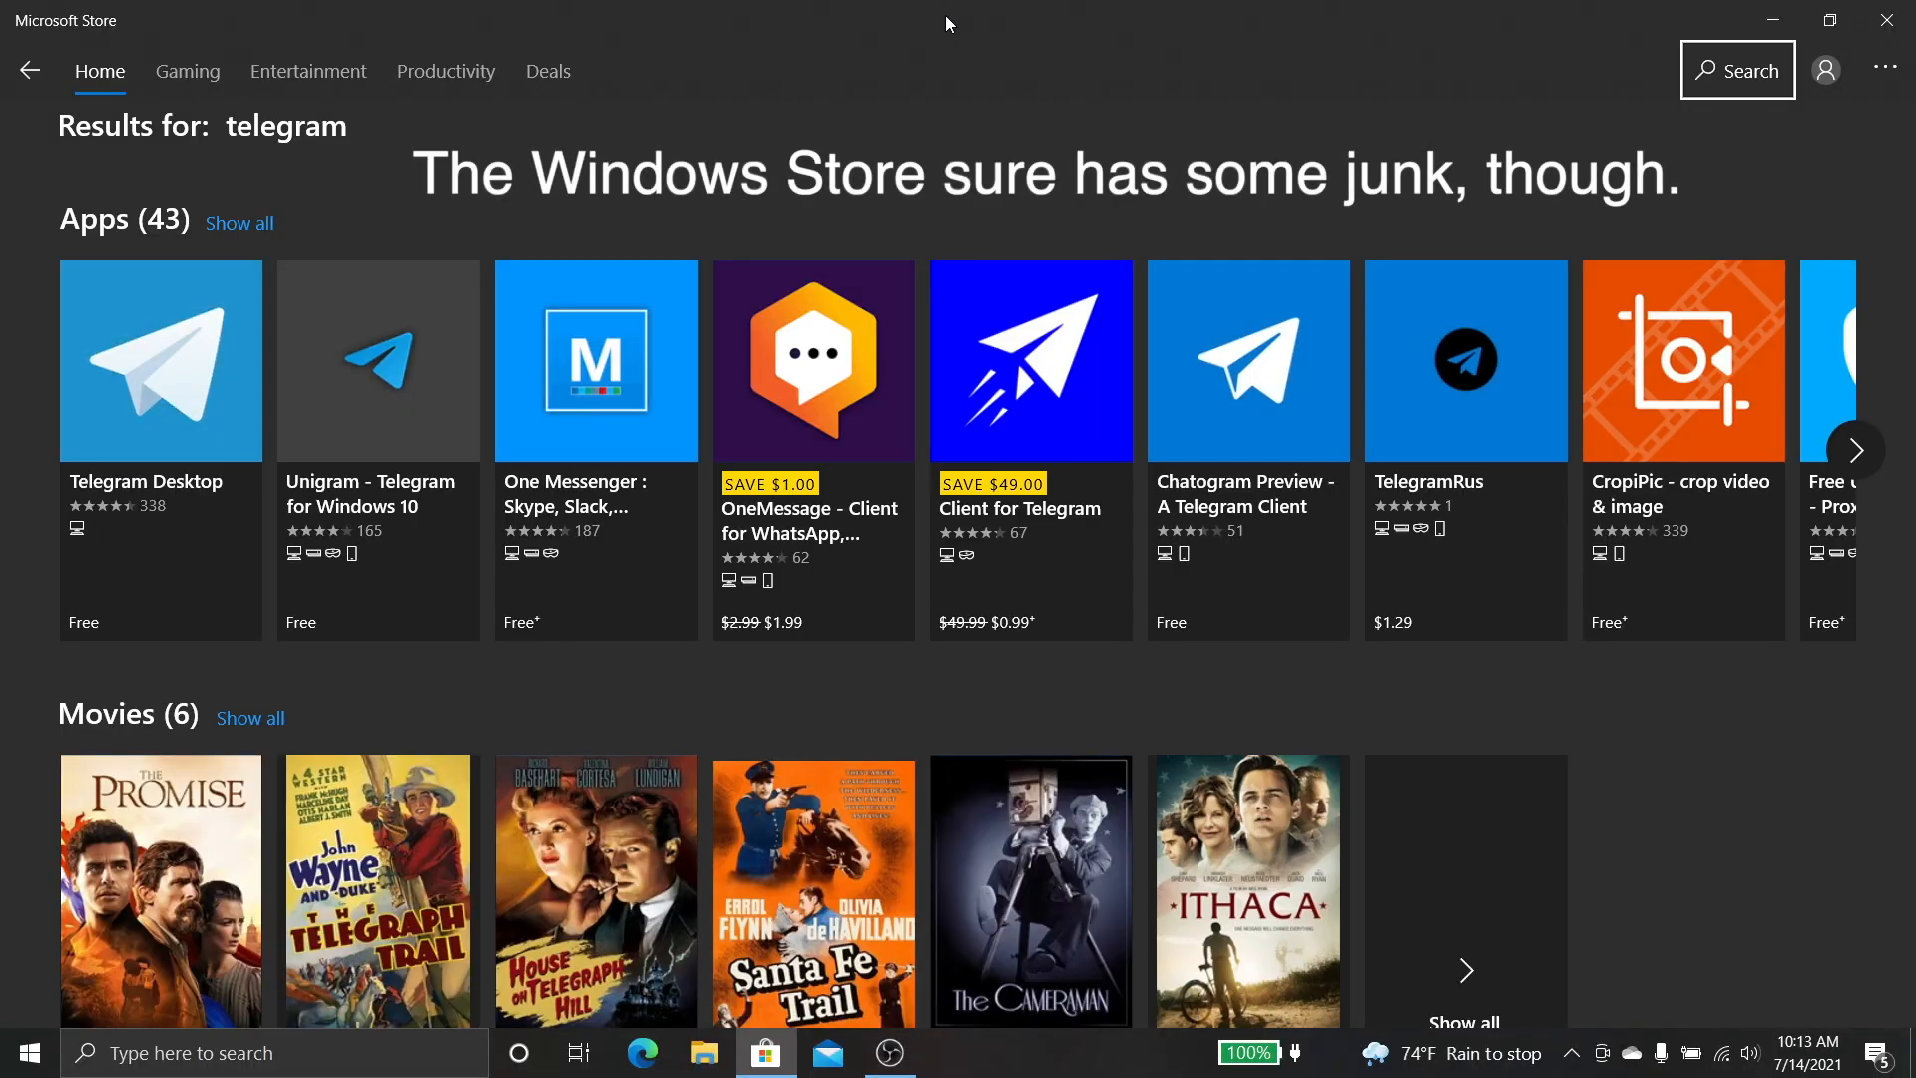
pyautogui.moveTo(569, 437)
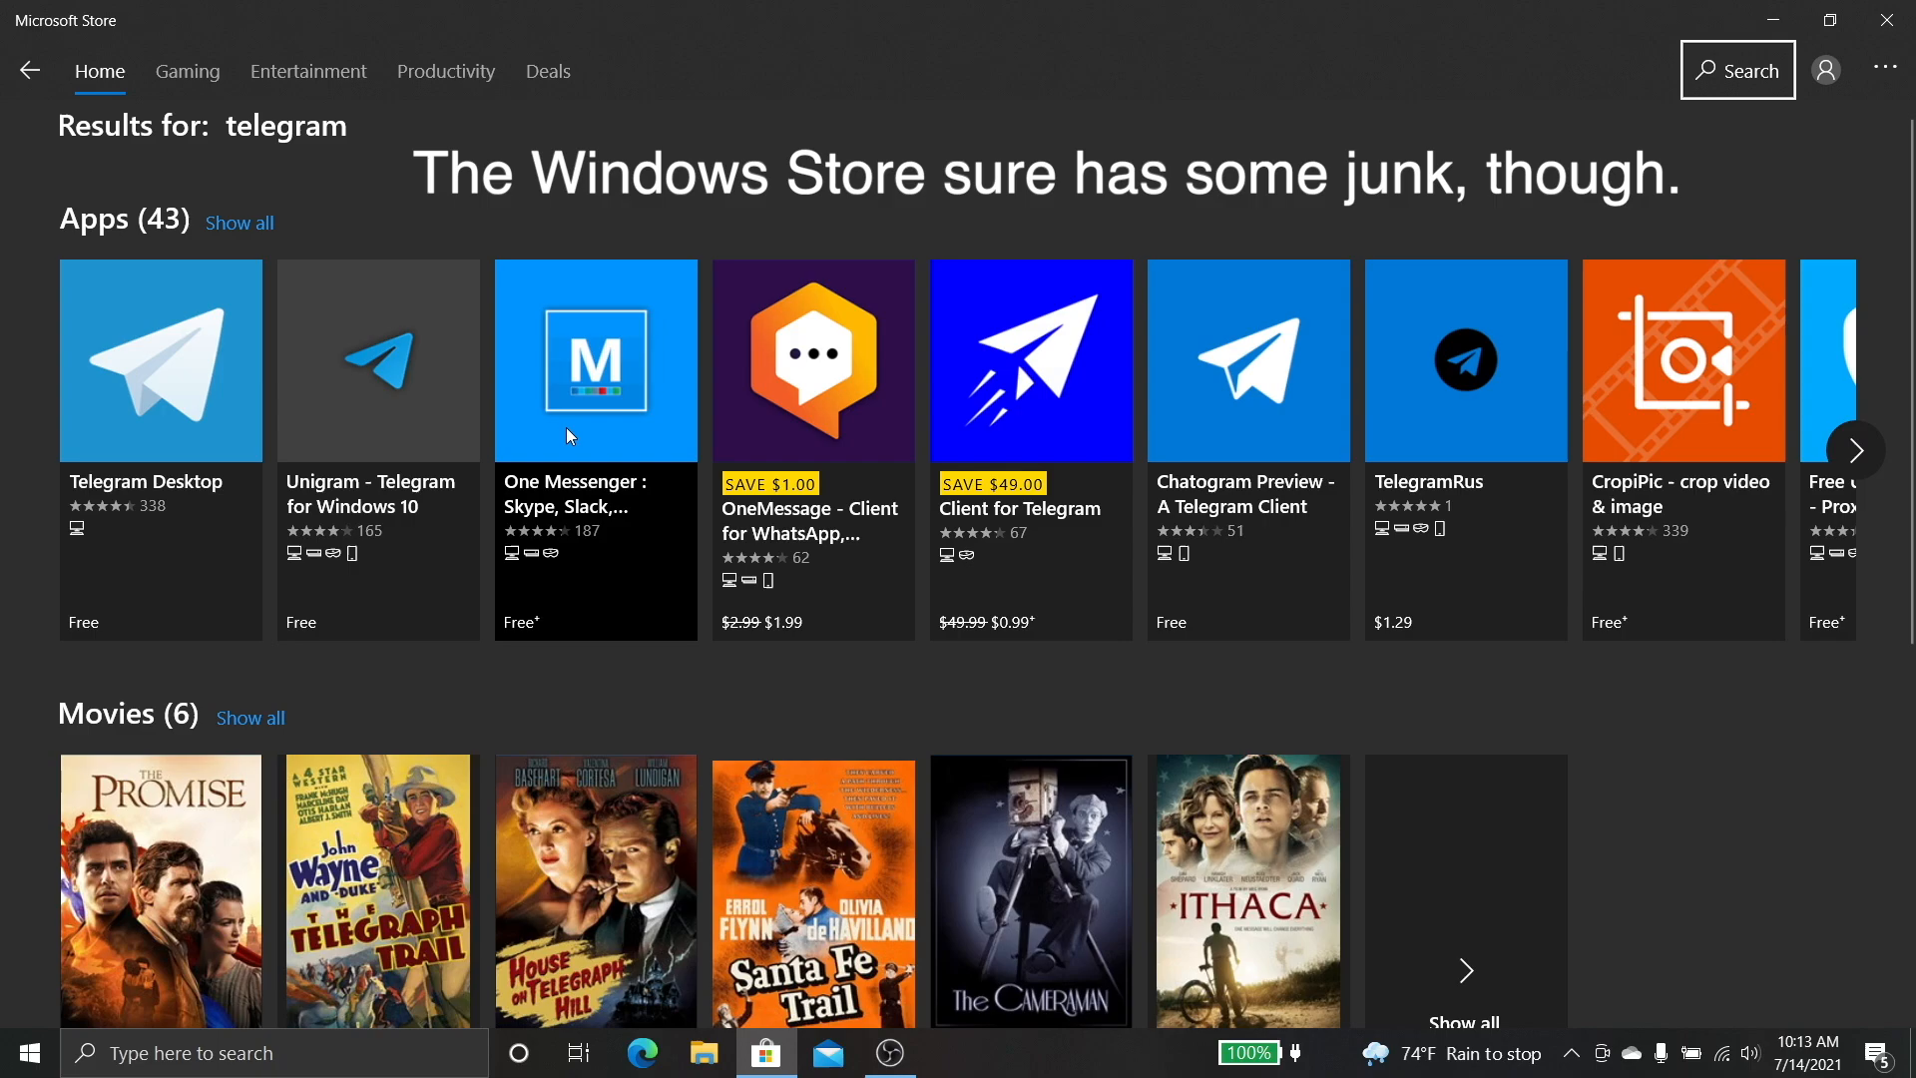